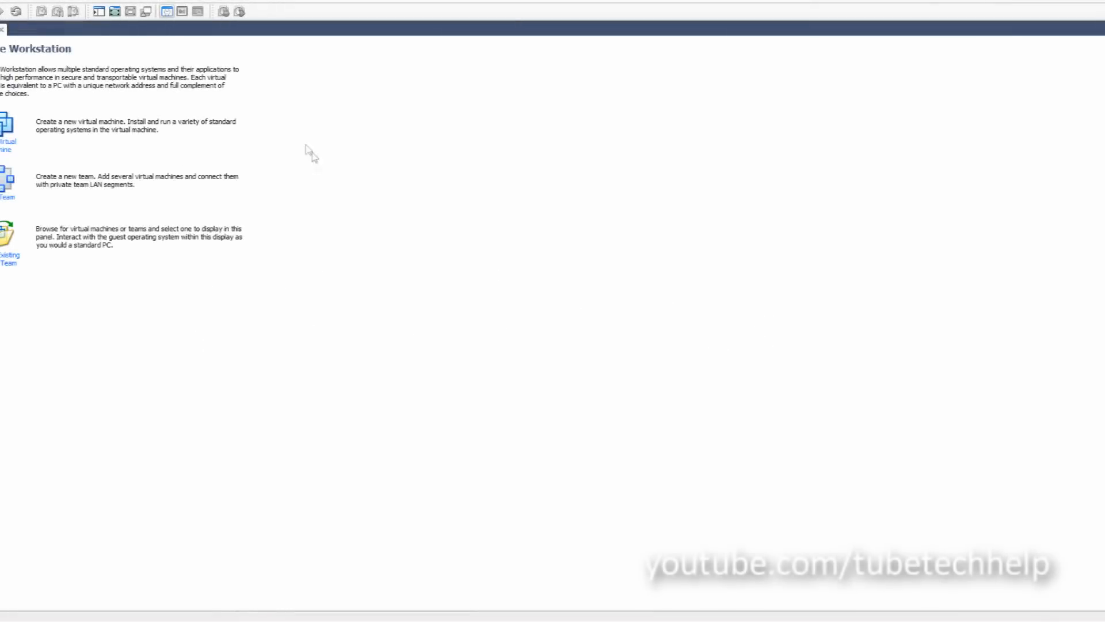
pyautogui.moveTo(120, 96)
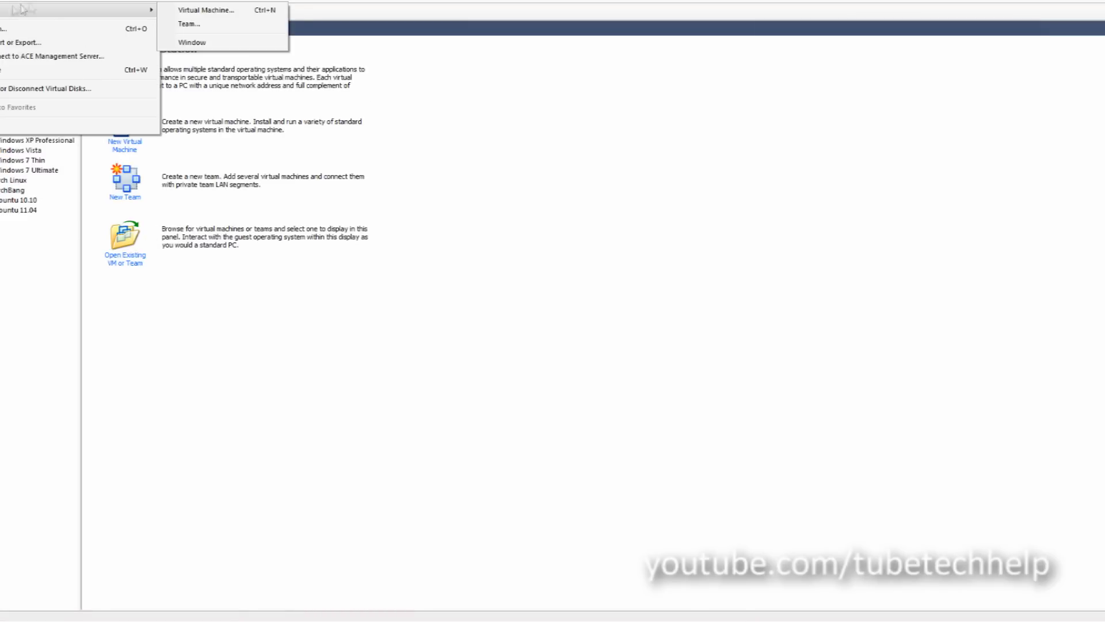
# Step: Start a Typical new virtual machine from the Windows Me ISO with the default name, reaching the summary
pyautogui.click(206, 10)
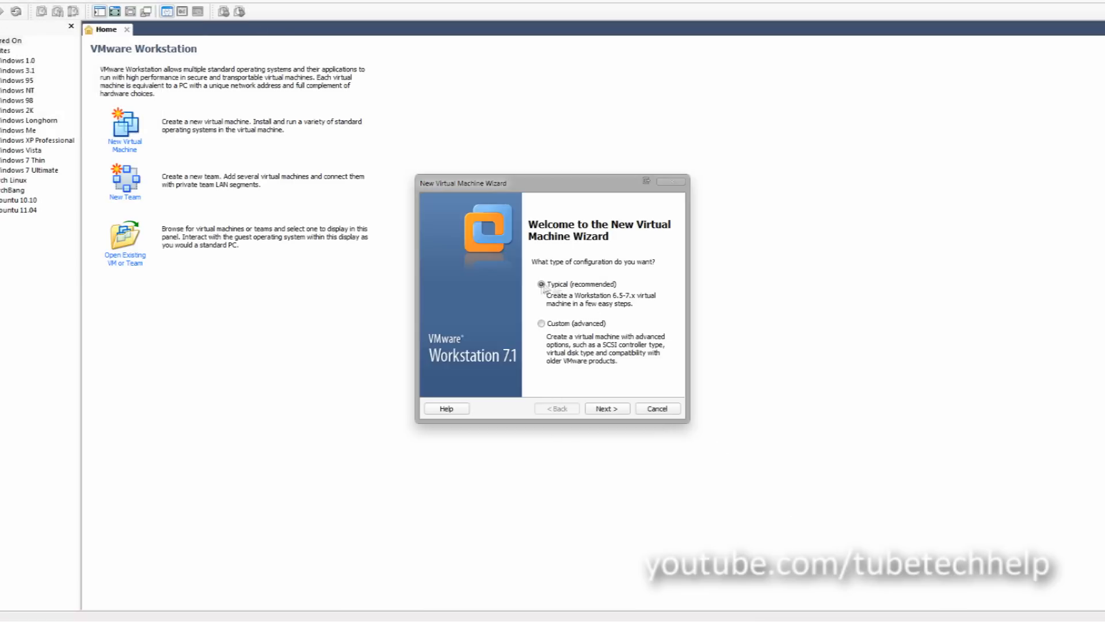
pyautogui.click(605, 408)
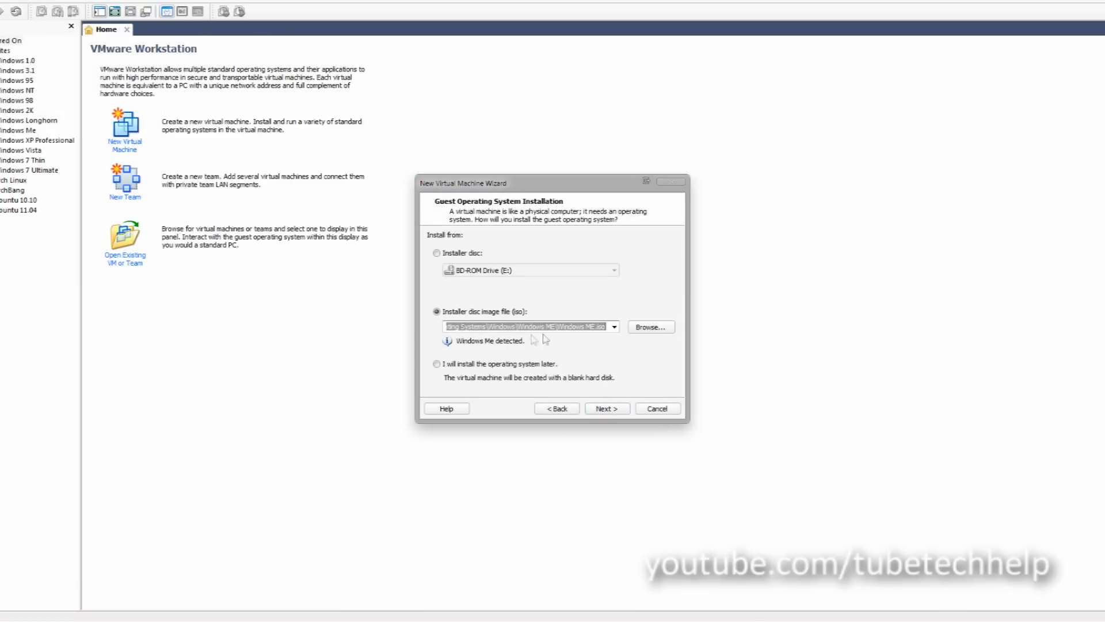
pyautogui.click(604, 408)
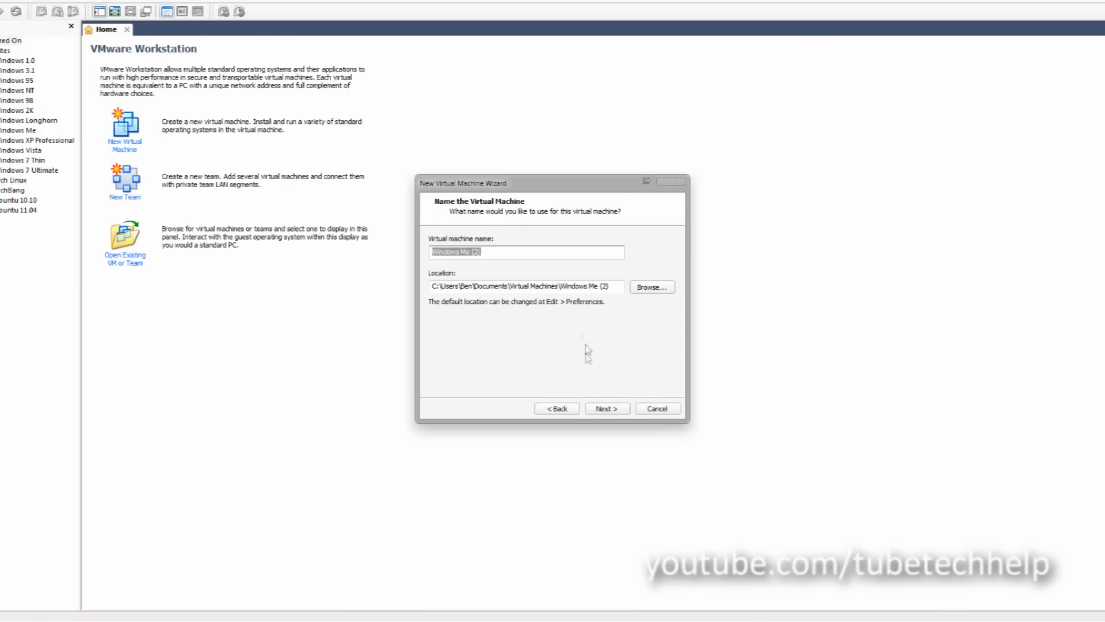
pyautogui.click(605, 408)
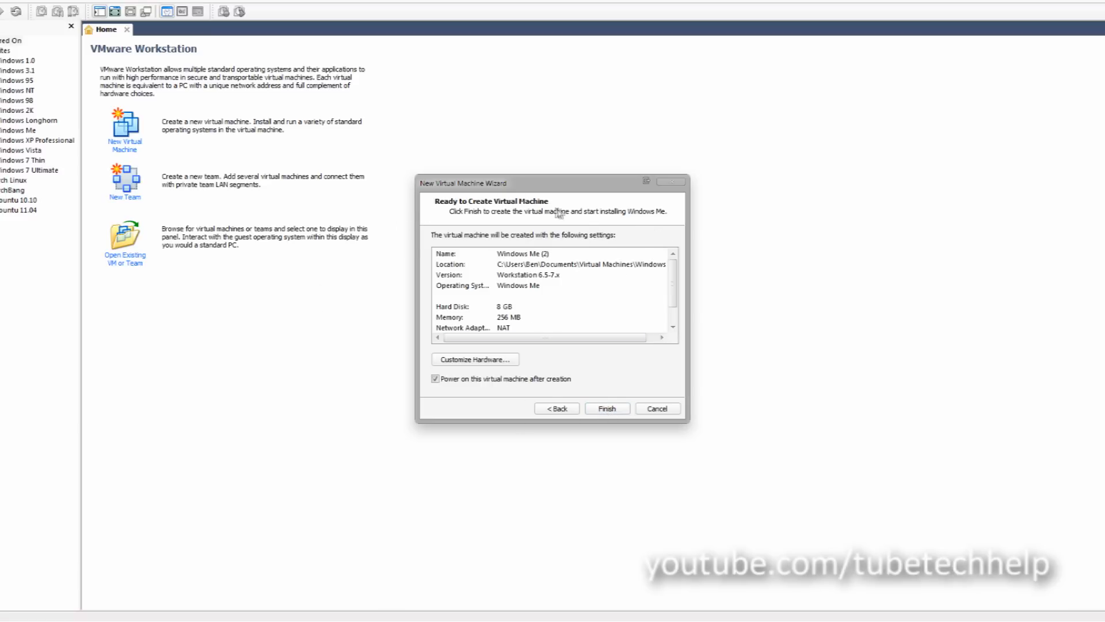
pyautogui.moveTo(594, 340)
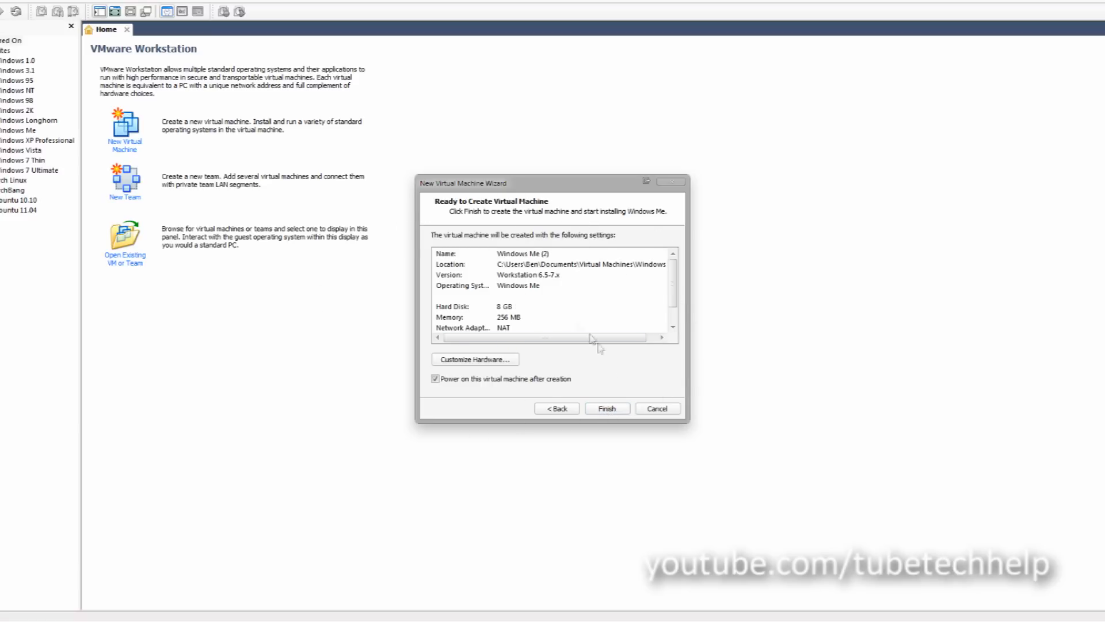
# Step: In Customize Hardware, set the floppy to connect at power on and browse for the winmebootcd.img image
pyautogui.click(474, 359)
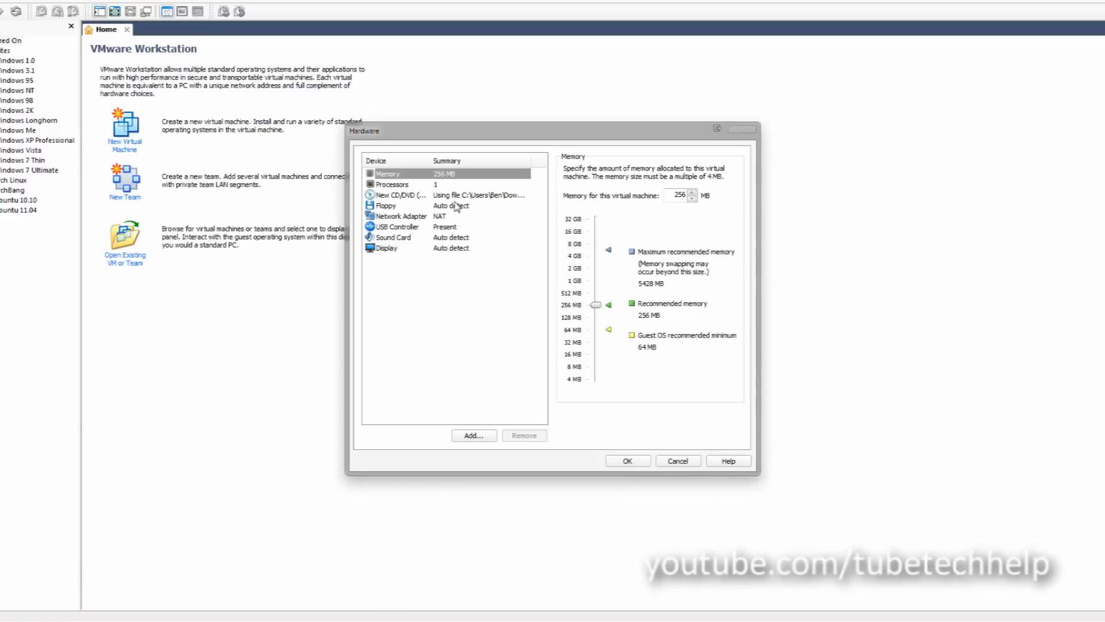
pyautogui.click(386, 205)
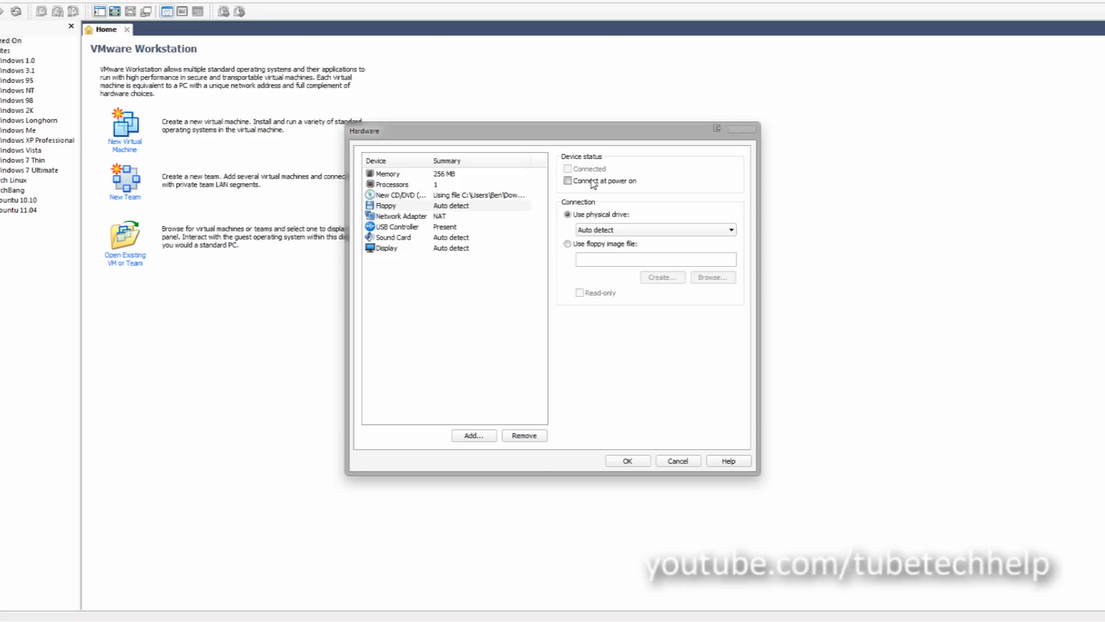
pyautogui.click(567, 181)
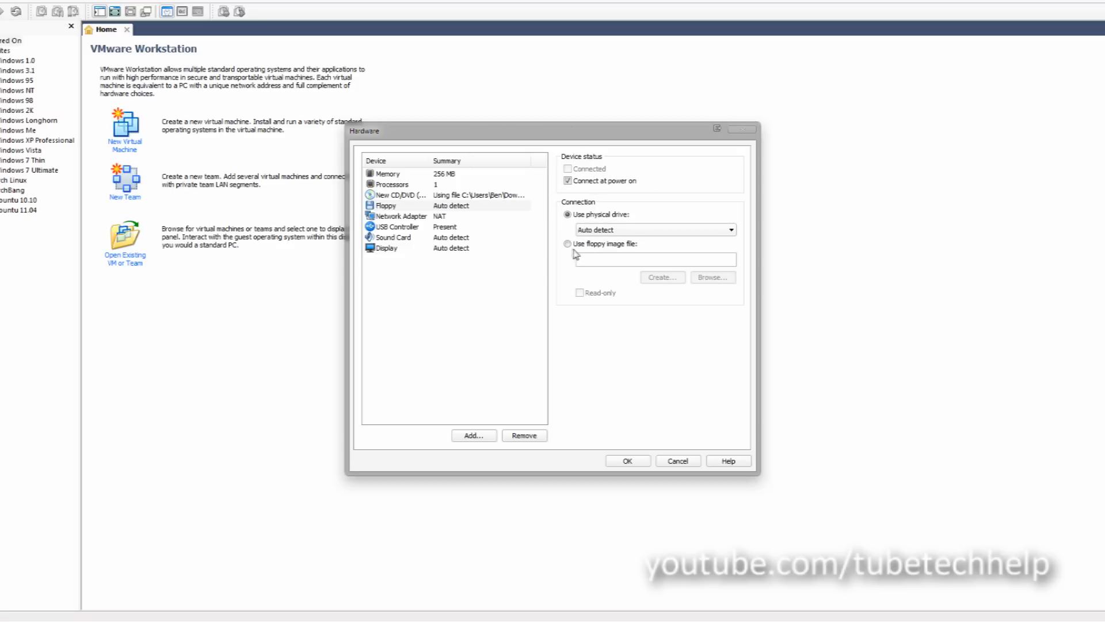
pyautogui.moveTo(598, 245)
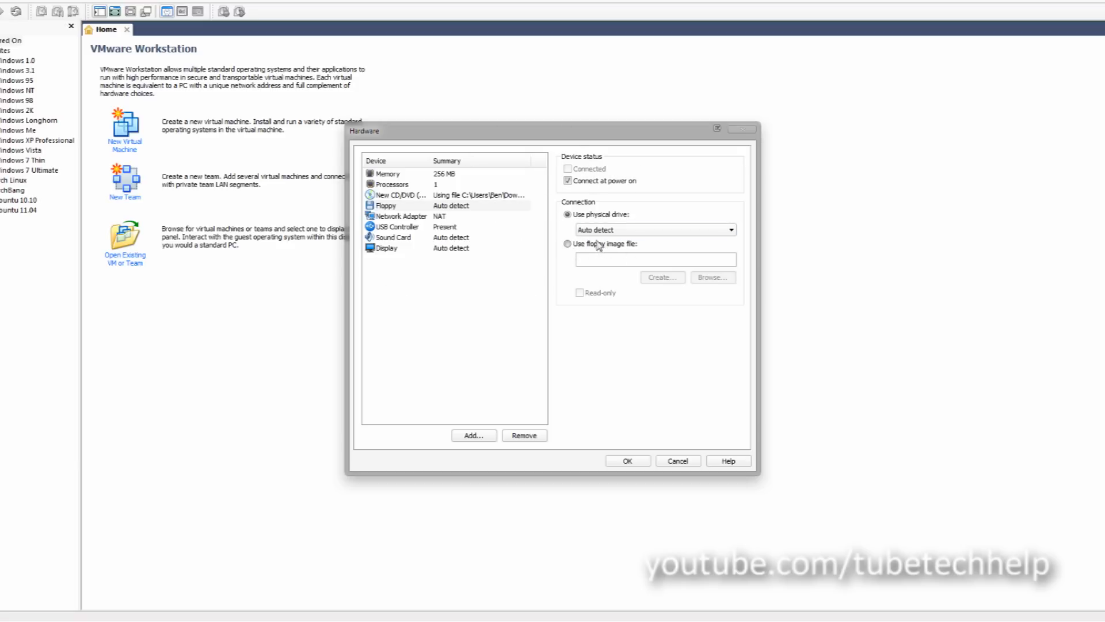
pyautogui.click(567, 243)
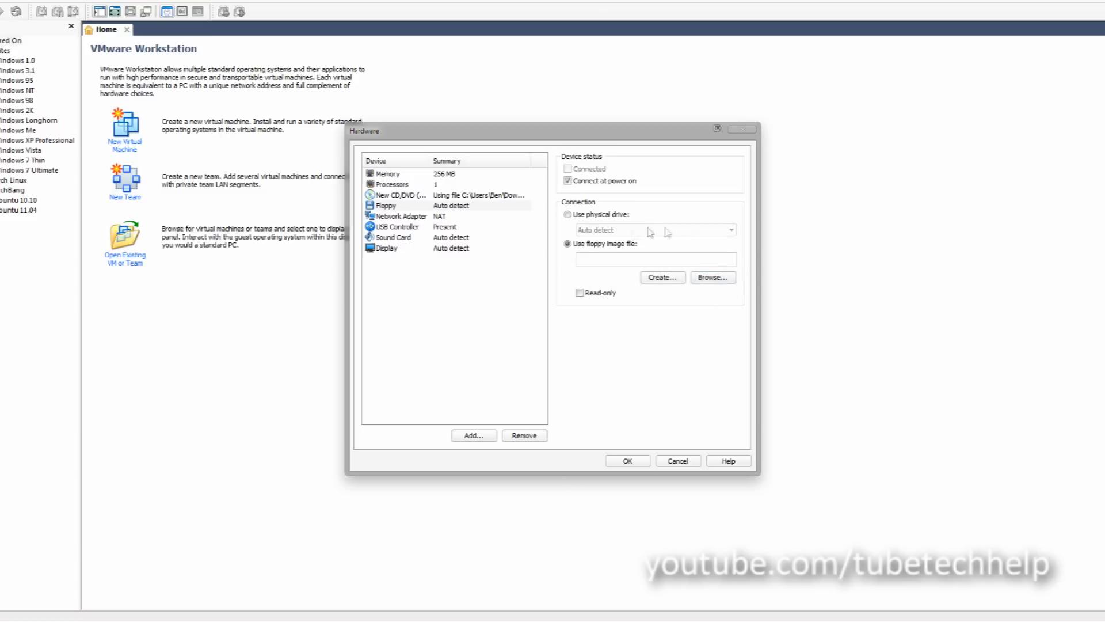
pyautogui.click(711, 277)
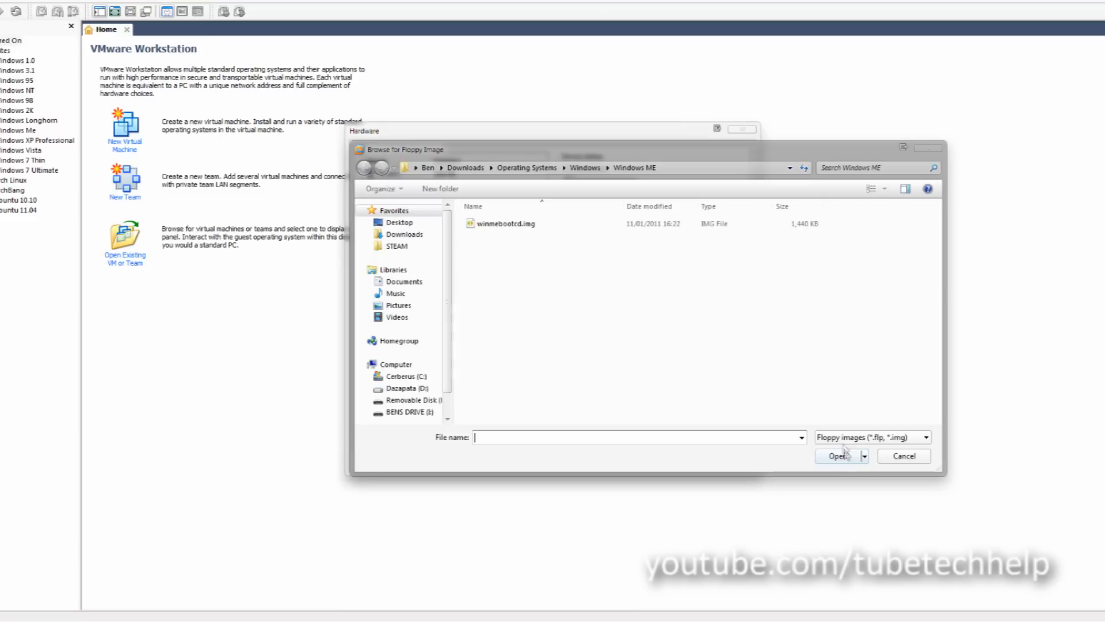
pyautogui.moveTo(506, 223)
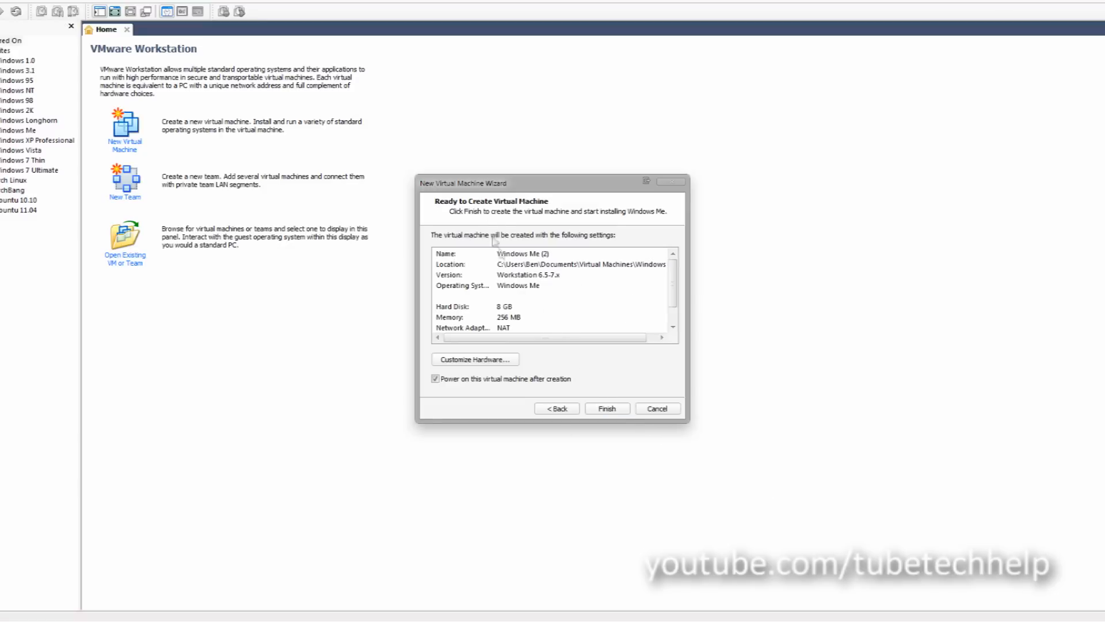
# Step: Finish creating the Windows Me (2) virtual machine and power it on
pyautogui.click(606, 407)
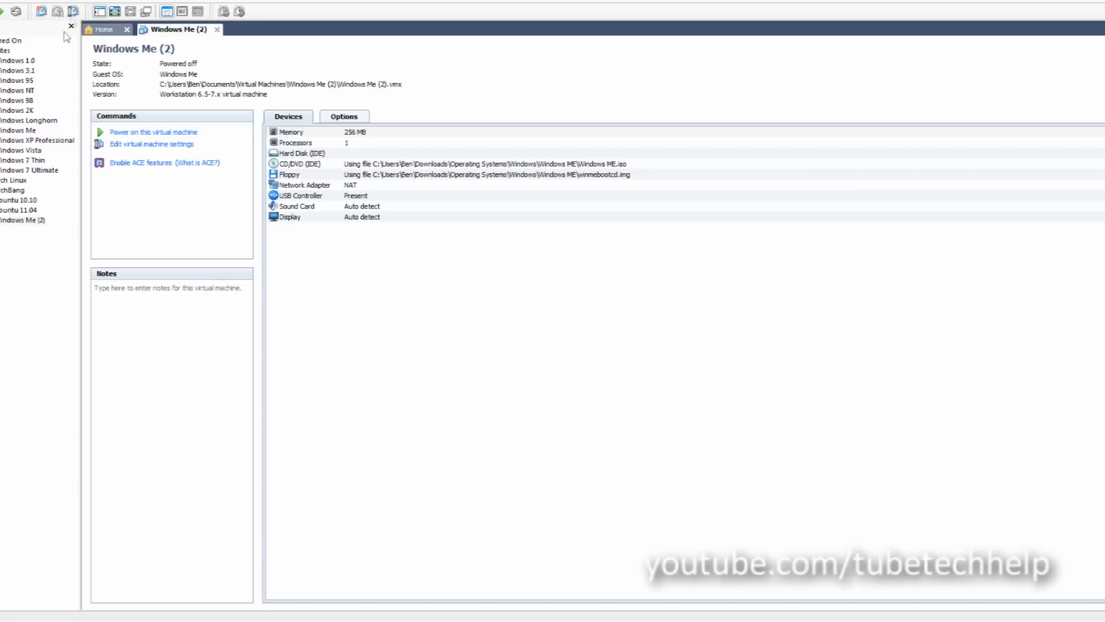
pyautogui.click(152, 131)
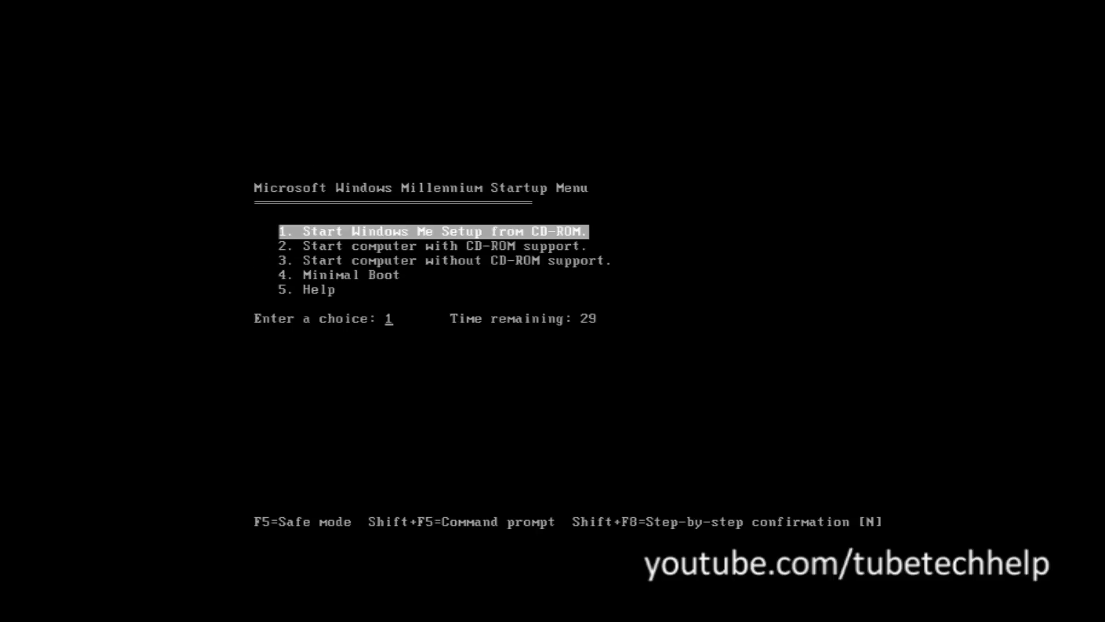
# Step: Choose Start Windows Me Setup from CD-ROM at the Windows Millennium Startup Menu
pyautogui.press('enter')
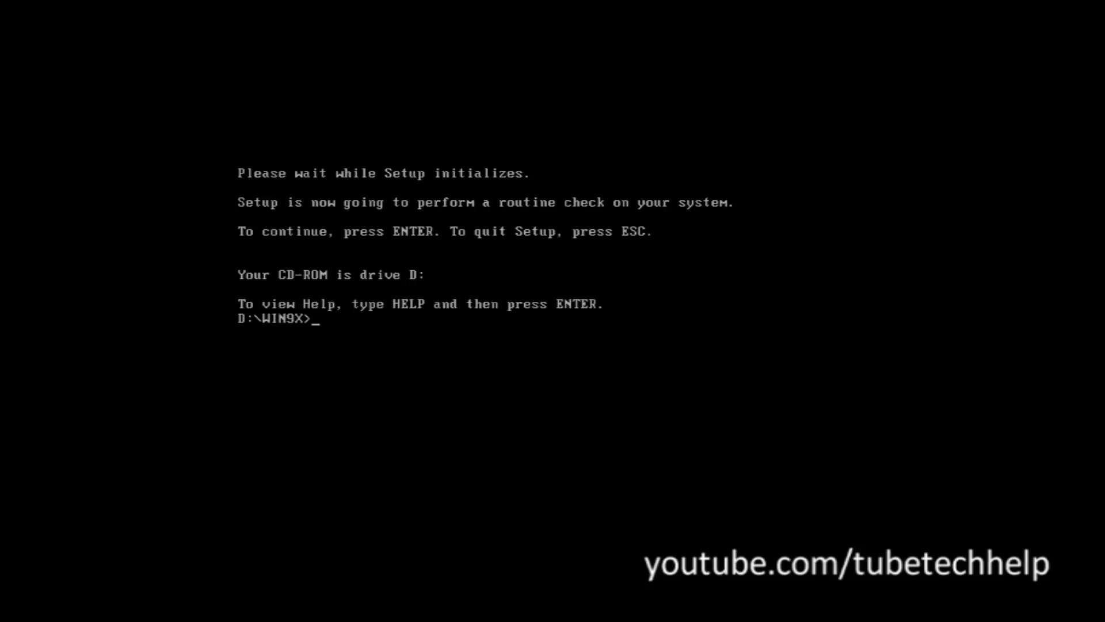
# Step: Run fdisk with large disk support and create a maximum-size active primary DOS partition
pyautogui.press('enter')
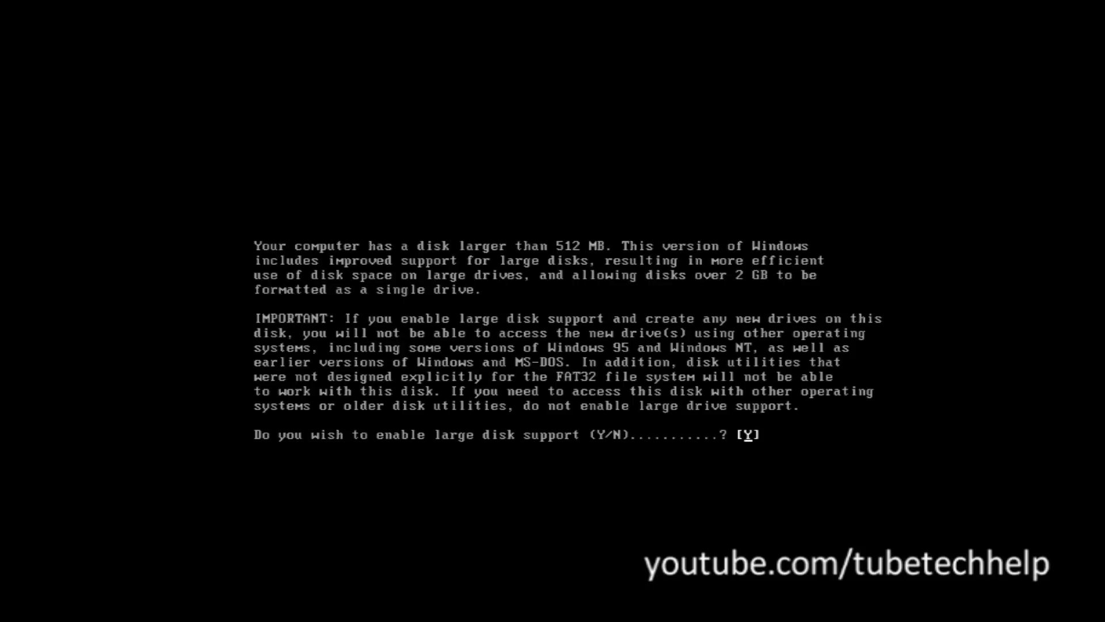
pyautogui.press('Enter')
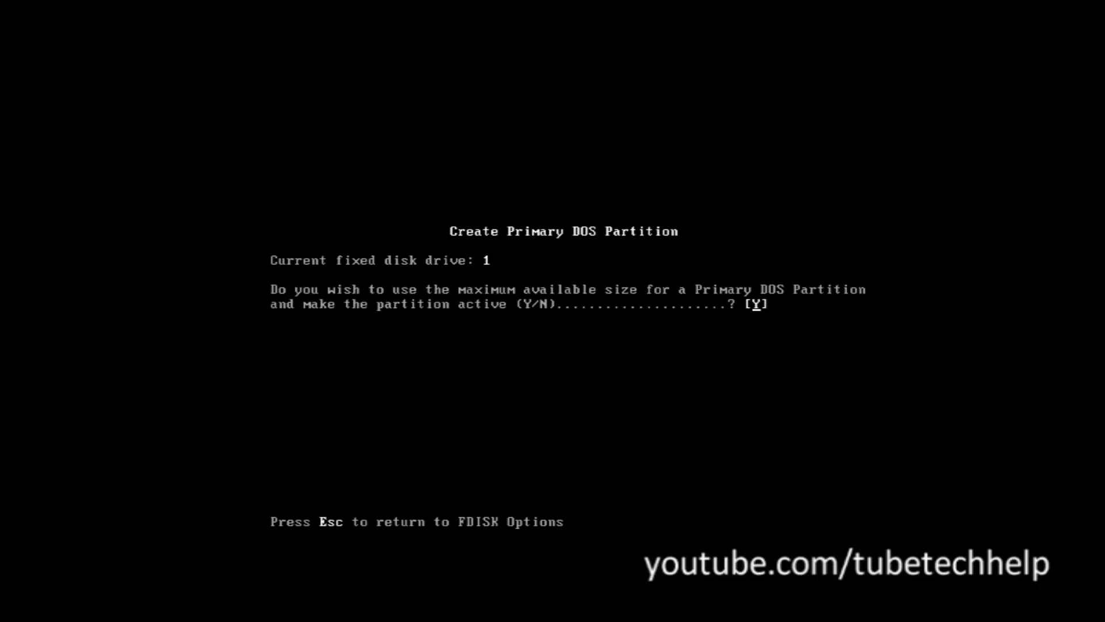
pyautogui.press('Y')
pyautogui.write('format C:')
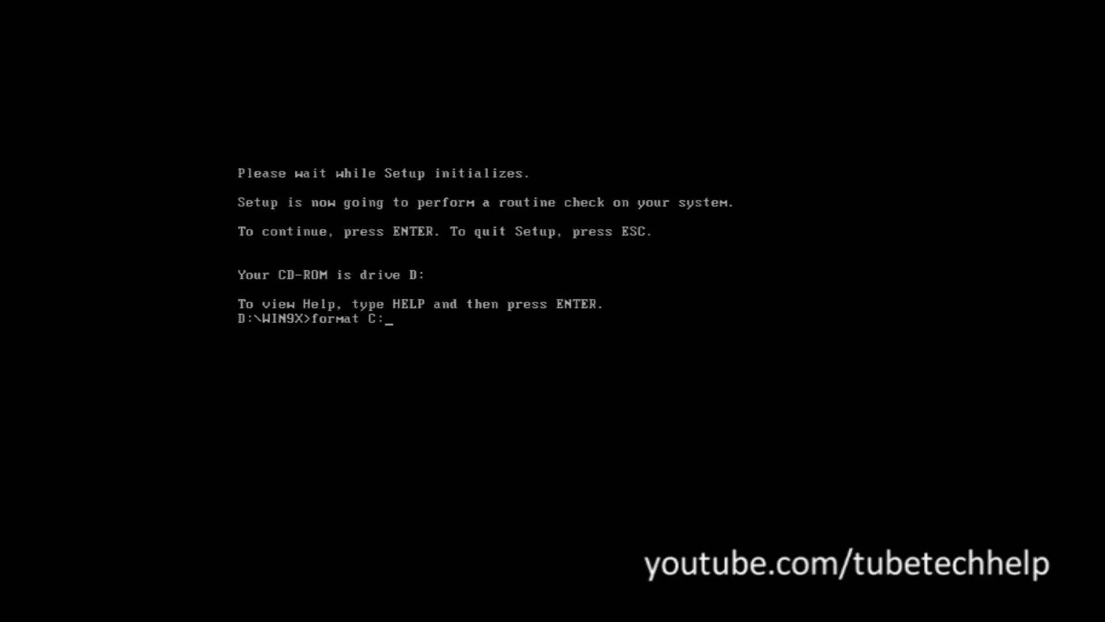
# Step: Format drive C: without a volume label, leaving about 8,173 MB available
pyautogui.press('enter')
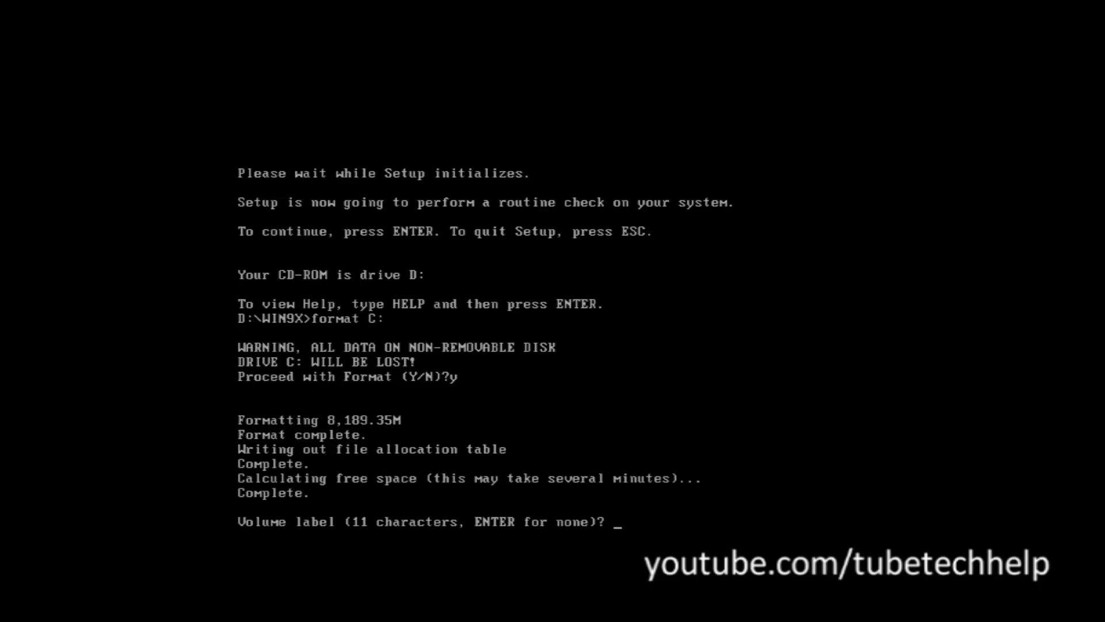
pyautogui.press('enter')
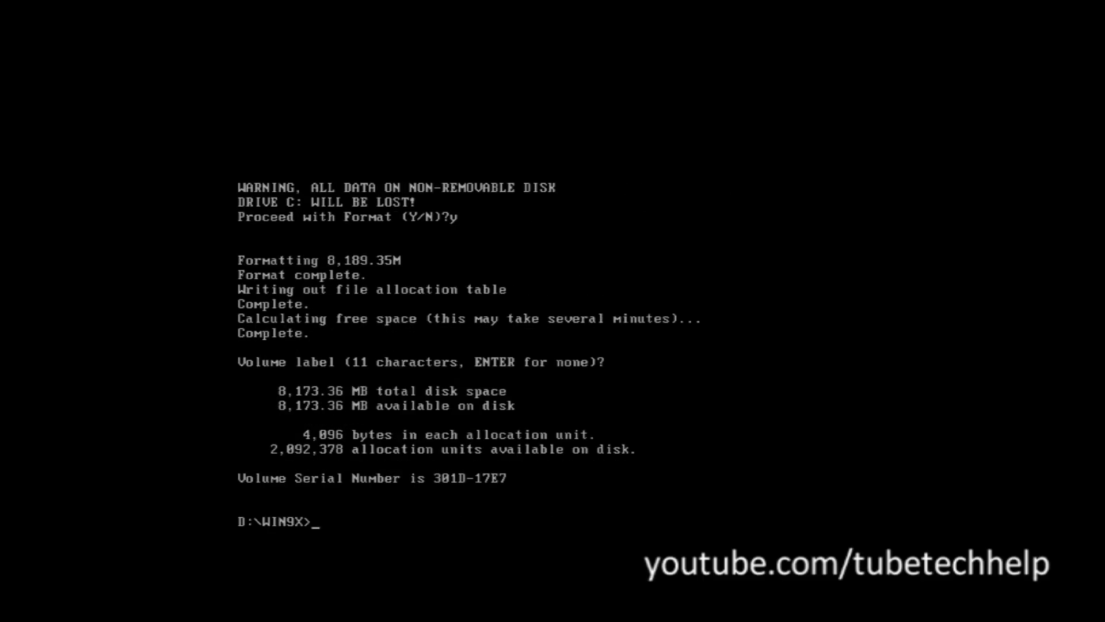
pyautogui.write('S')
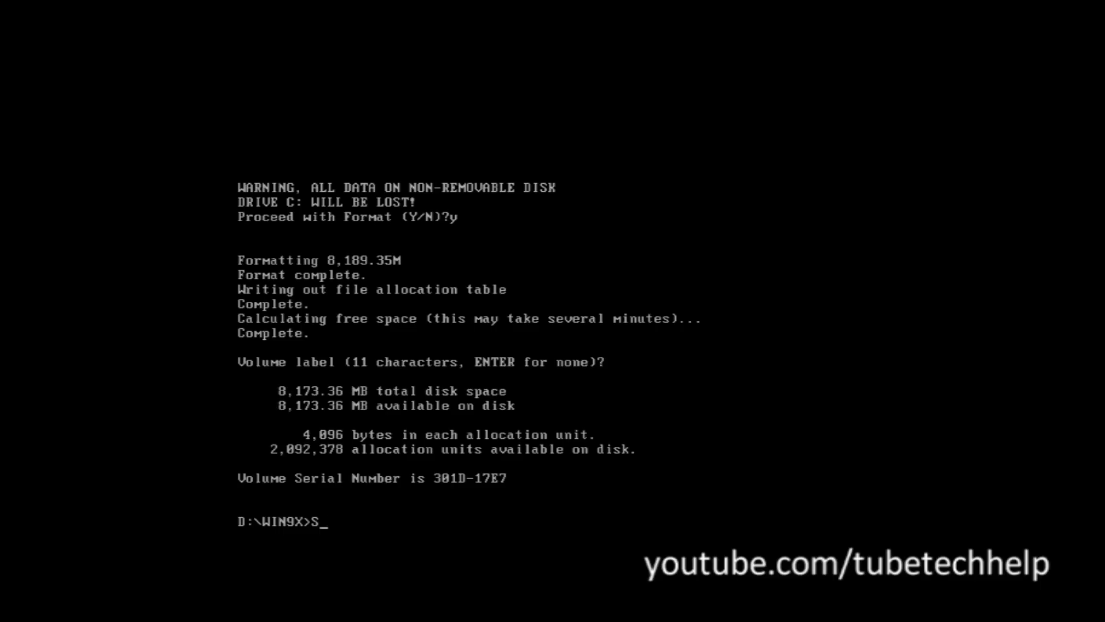
# Step: Run SETUP from D:\WIN9X and let ScanDisk check drive C
pyautogui.write('SETUP')
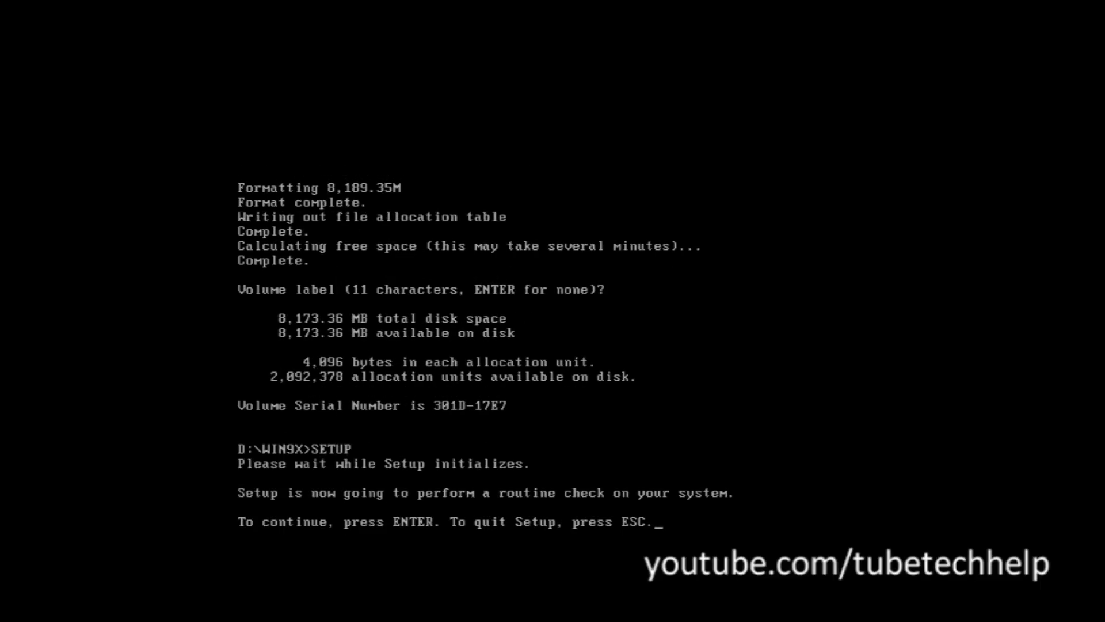
pyautogui.press('enter')
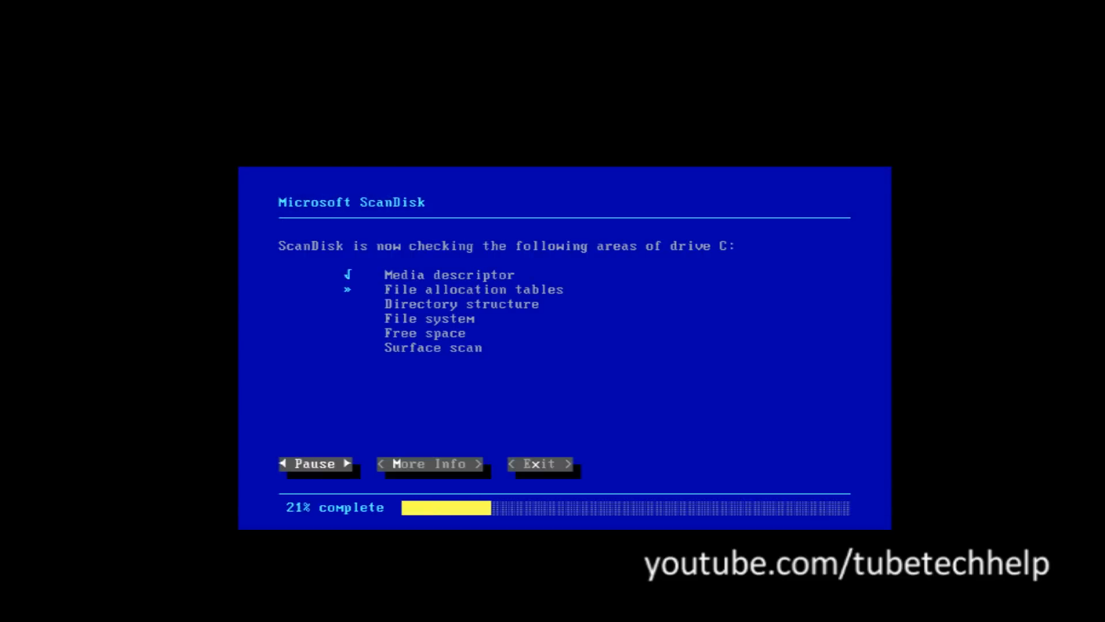